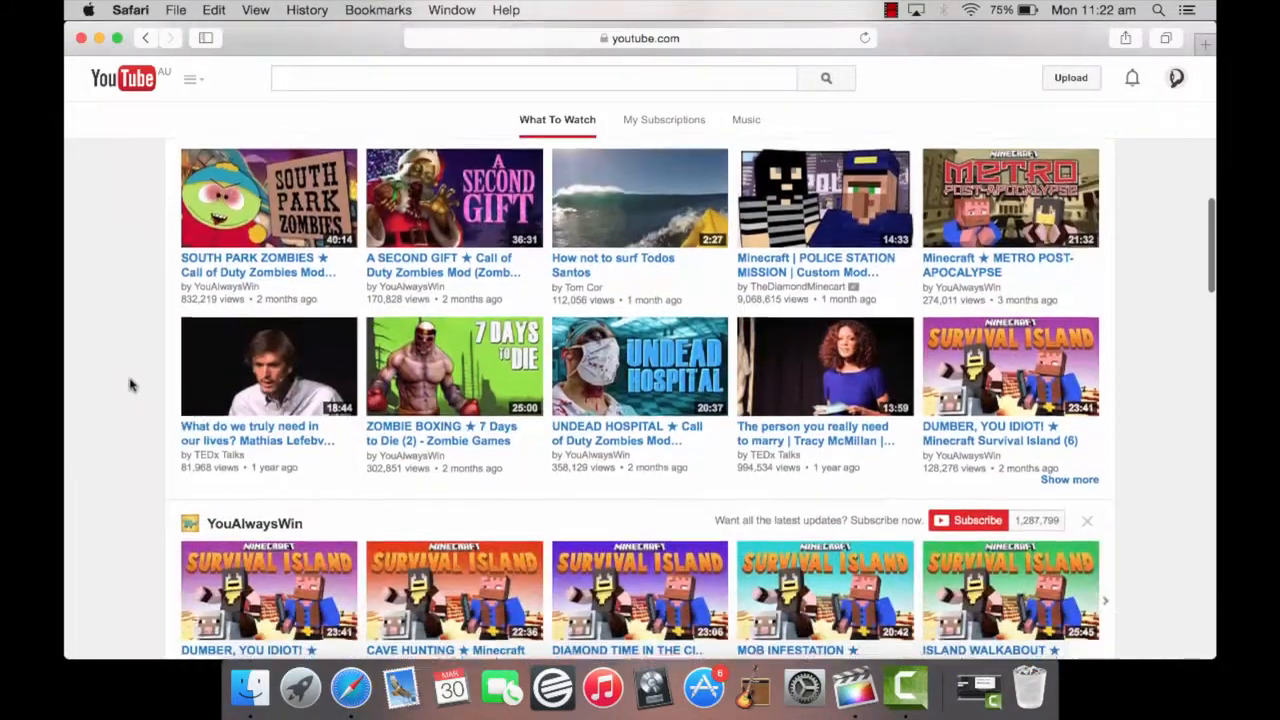
# Go to the Soul Arch Media channel home page through the account avatar's My Channel.
pyautogui.scroll(-3)
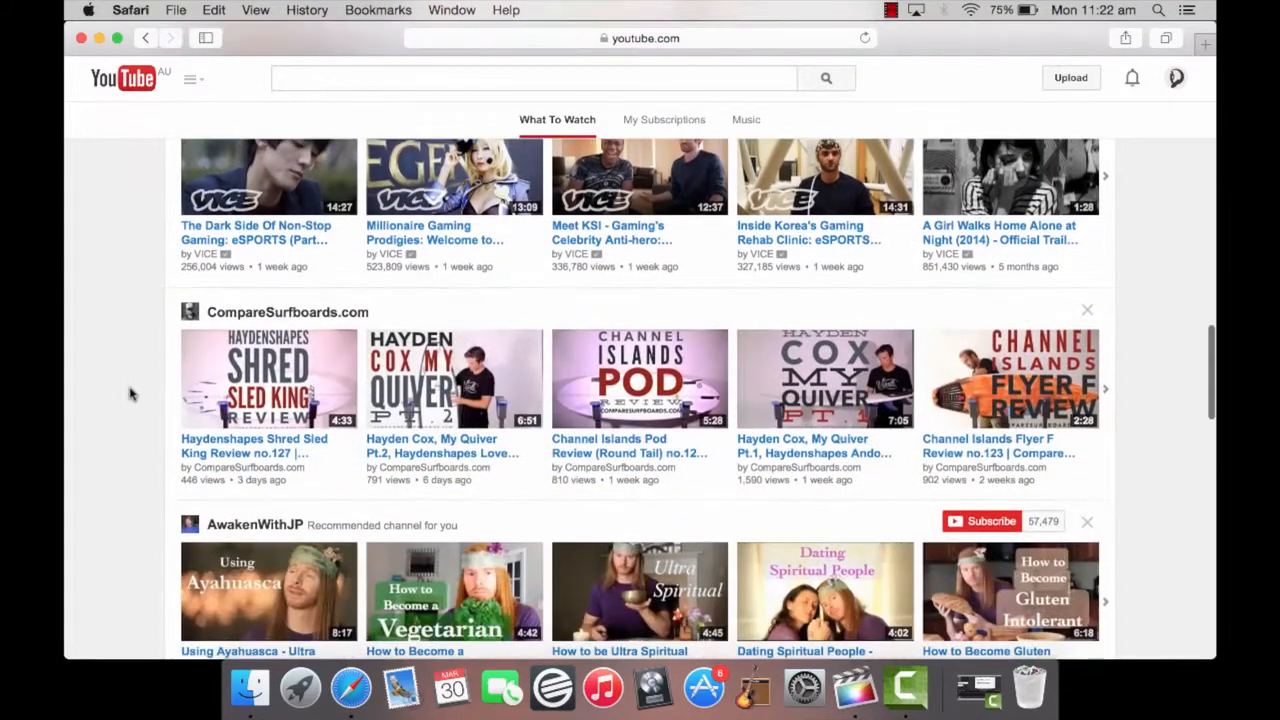
pyautogui.scroll(3)
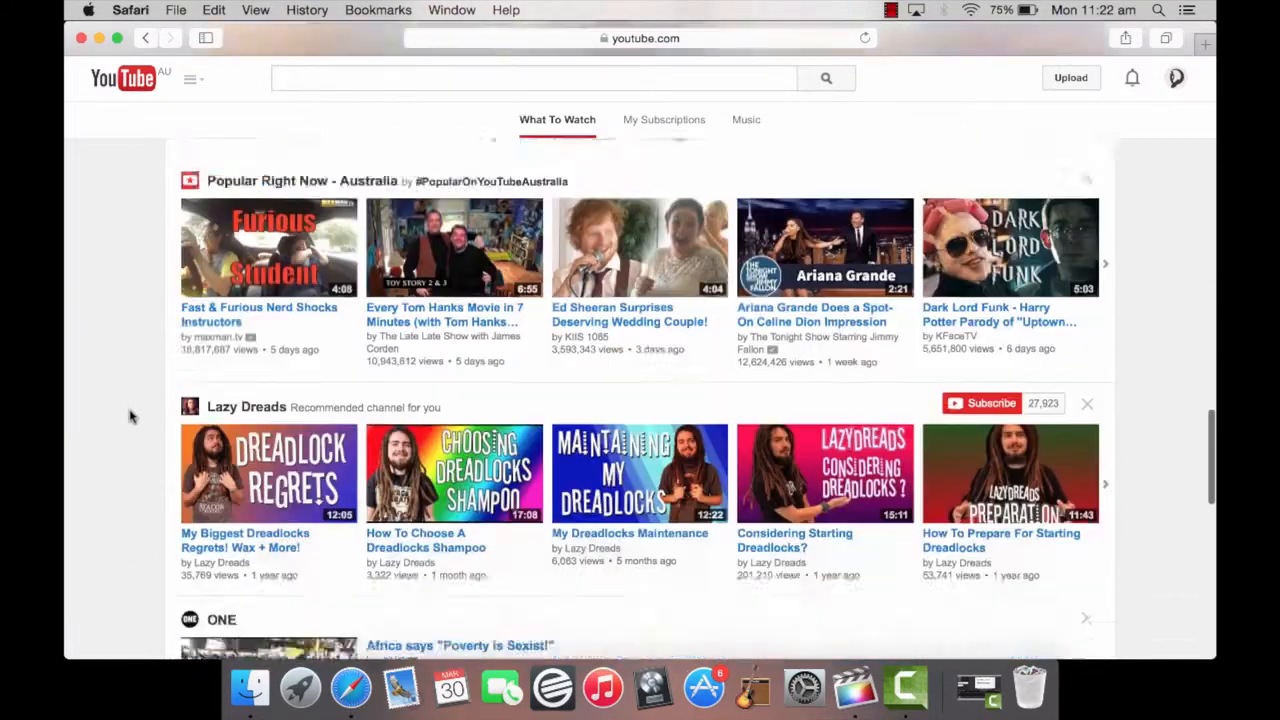
pyautogui.scroll(3)
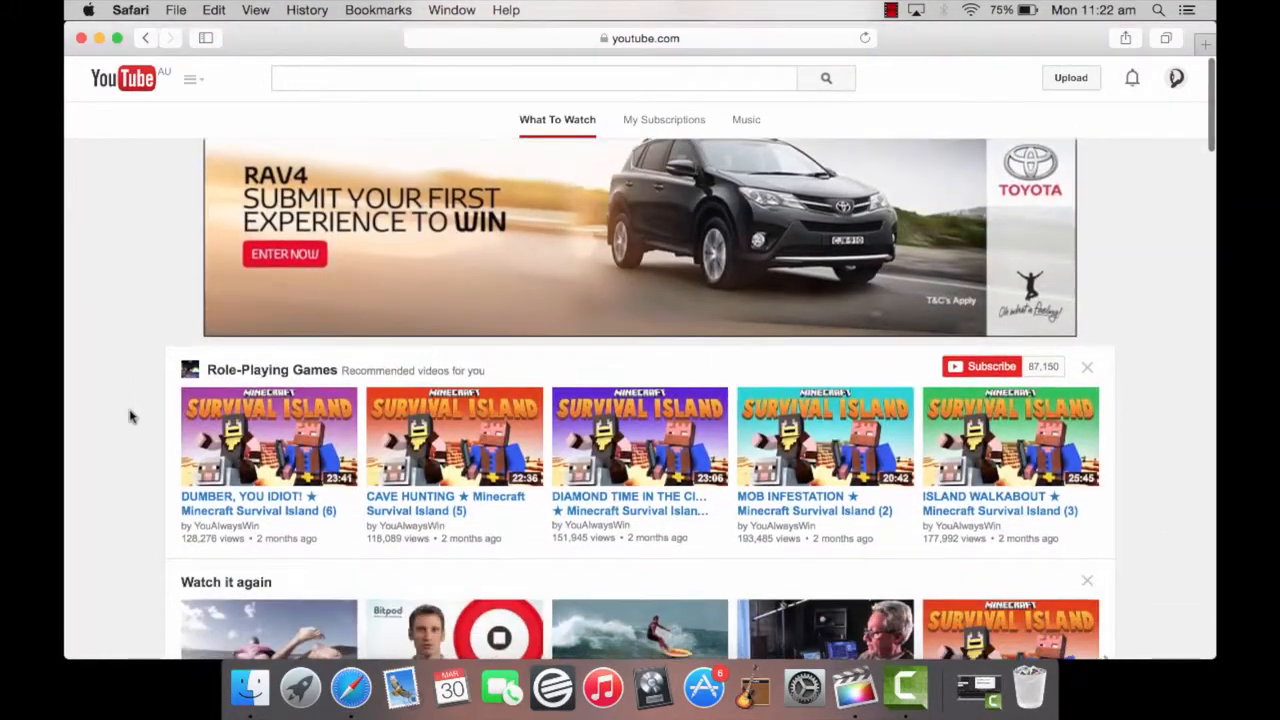
pyautogui.click(1176, 78)
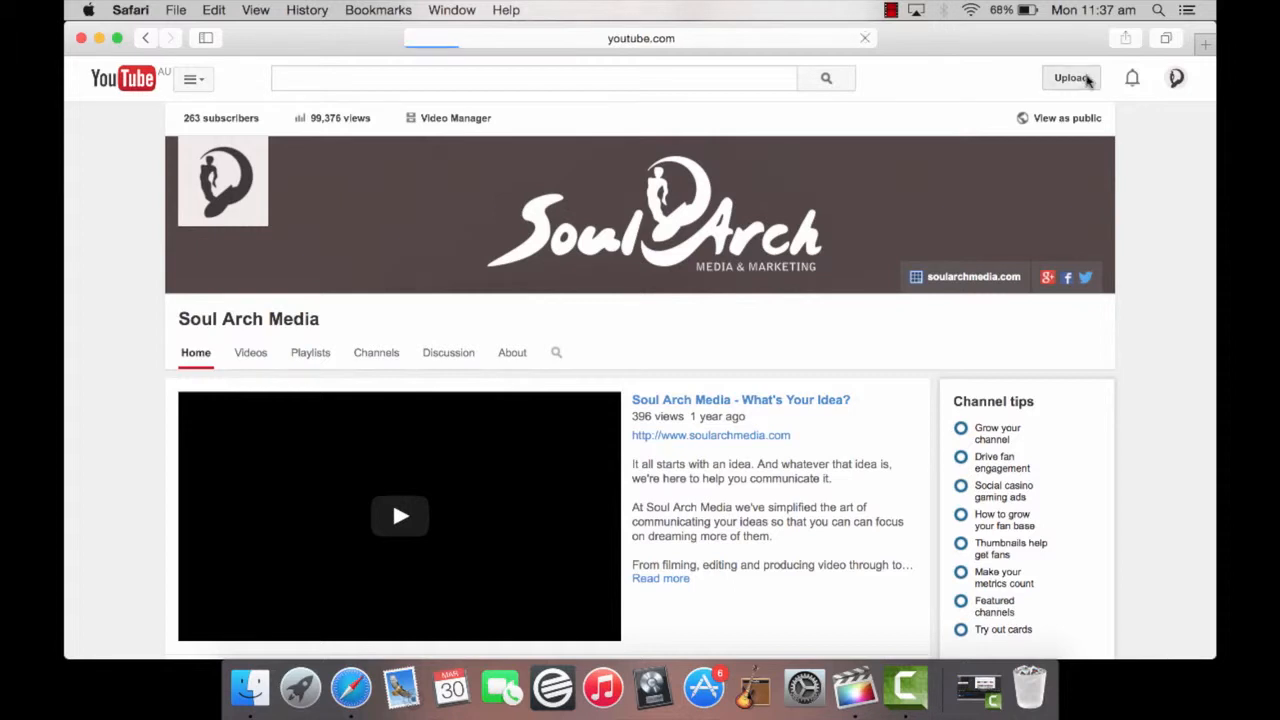
# Open the upload page and reveal the Public, Unlisted and Private privacy options.
pyautogui.click(1071, 77)
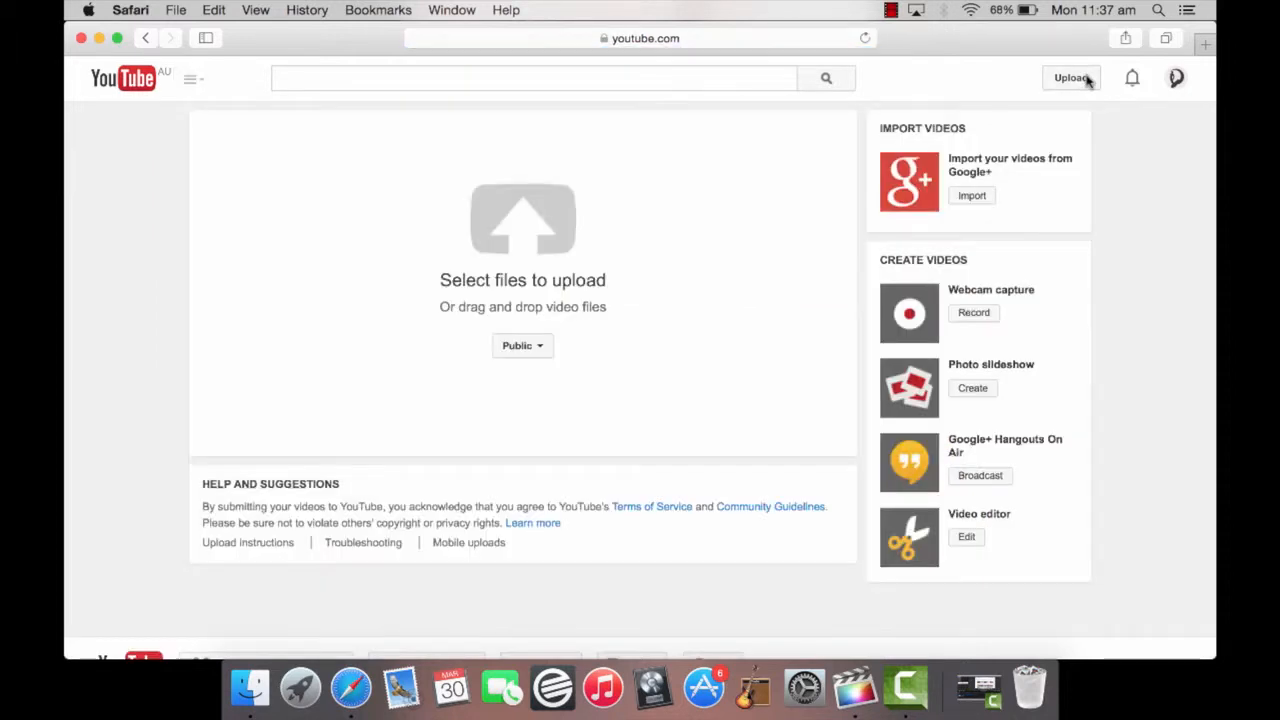
pyautogui.moveTo(627, 335)
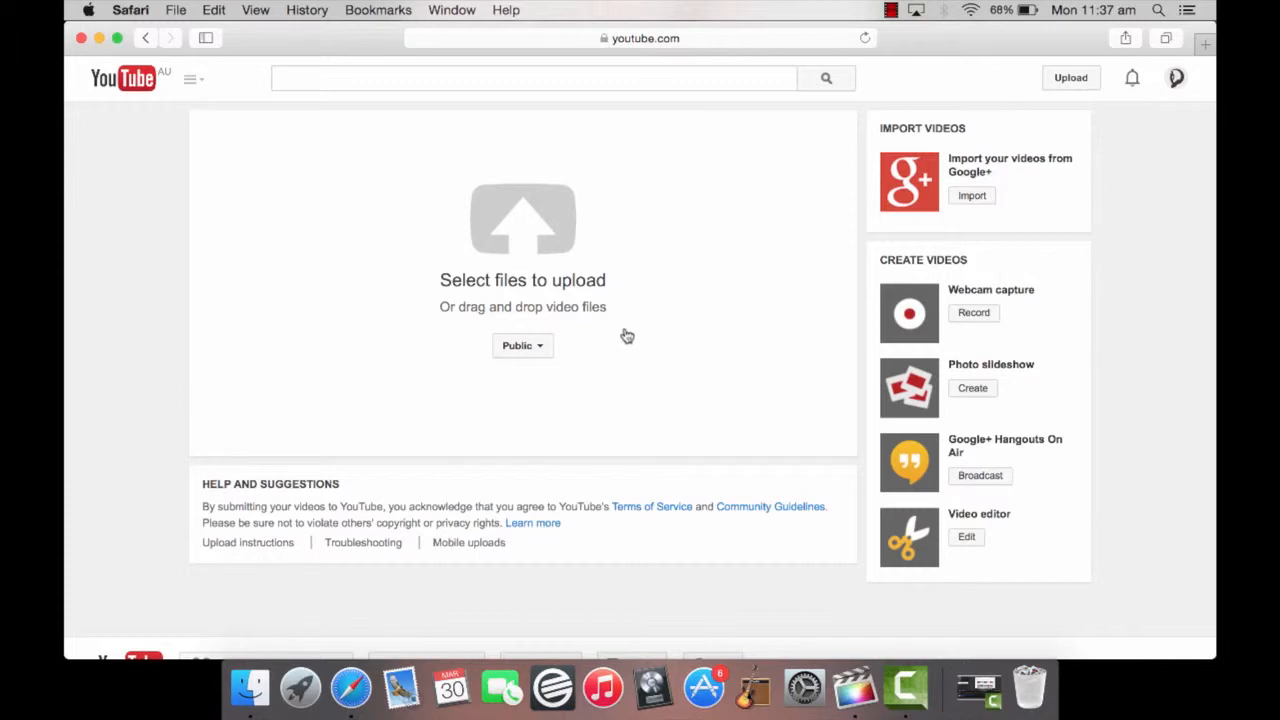
pyautogui.moveTo(557, 367)
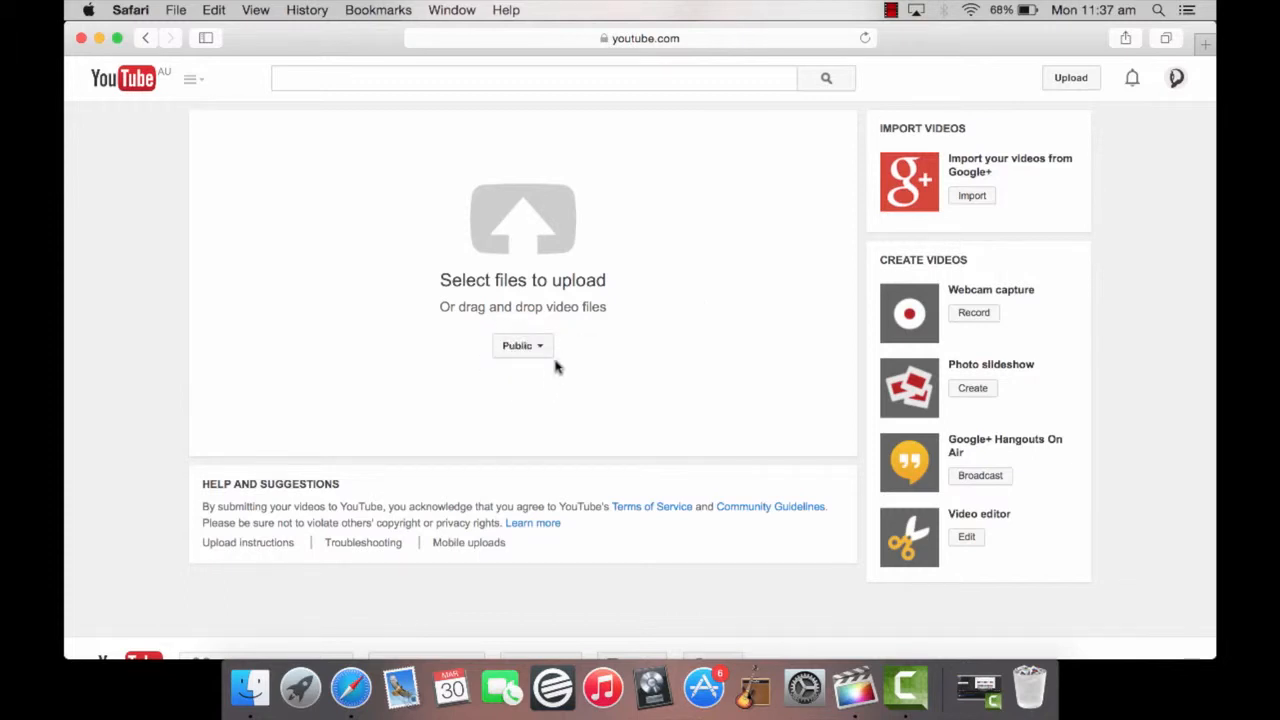
pyautogui.moveTo(540, 345)
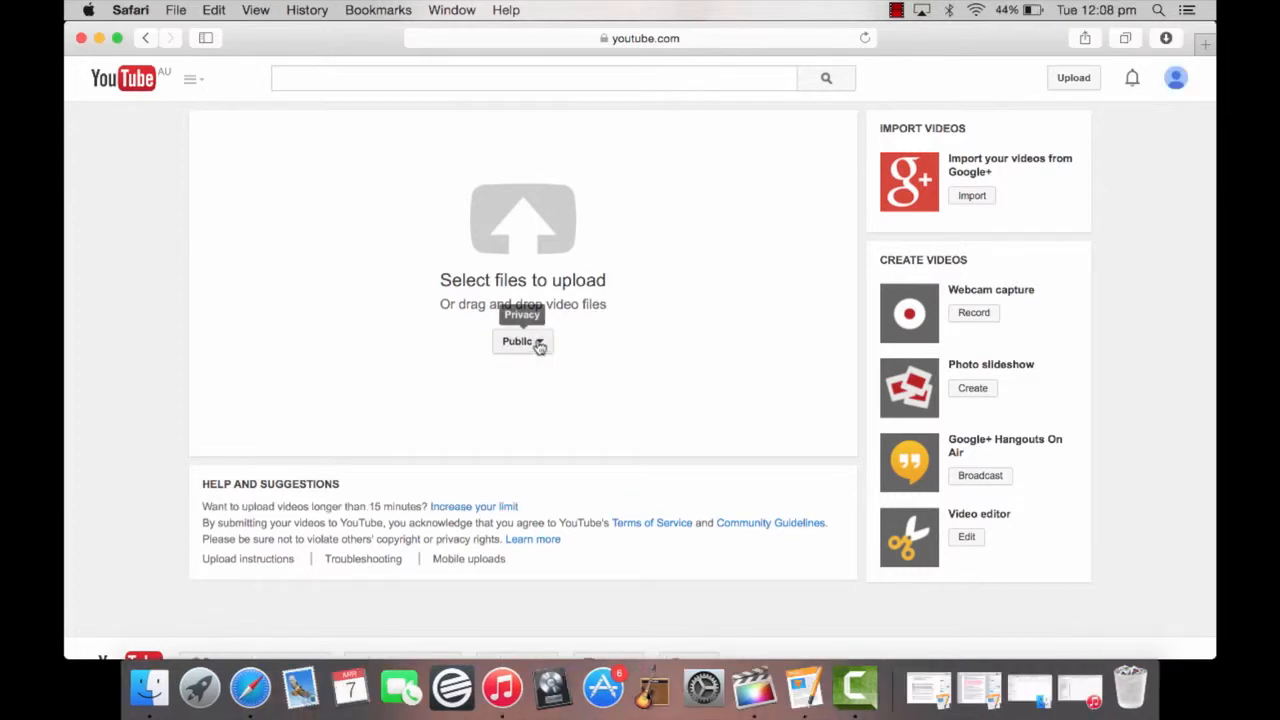
pyautogui.click(522, 341)
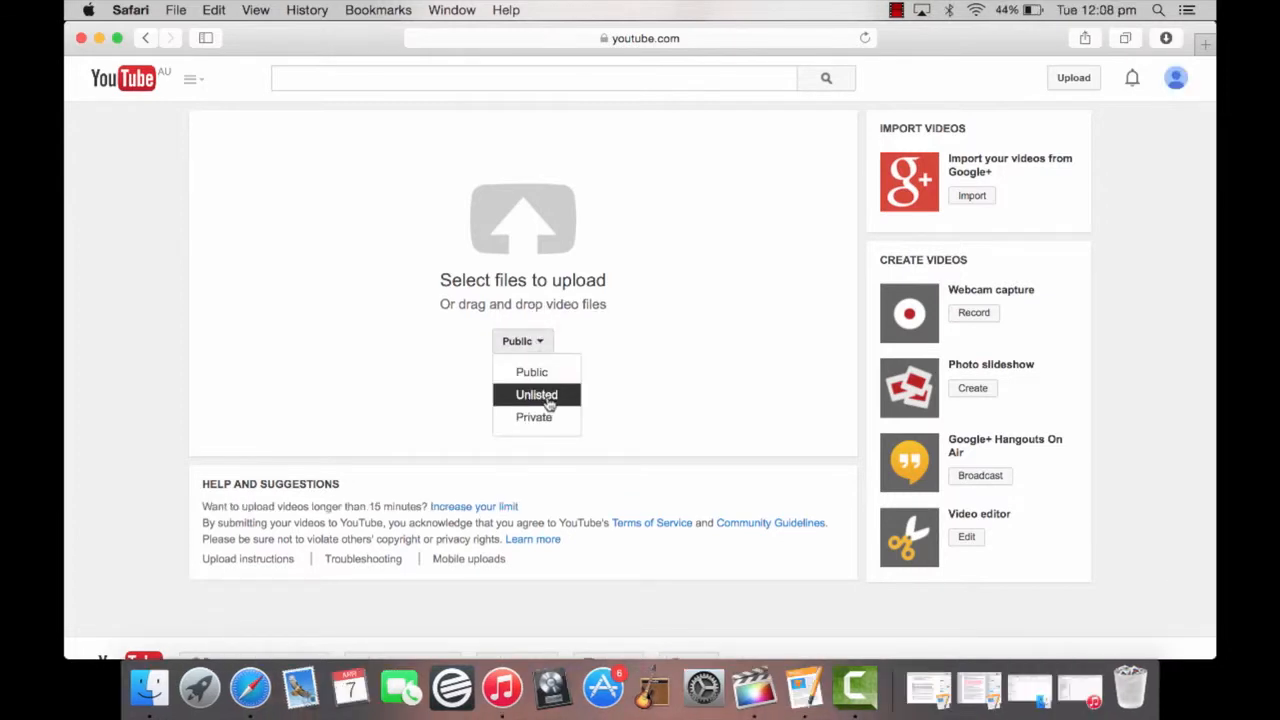
pyautogui.moveTo(560, 401)
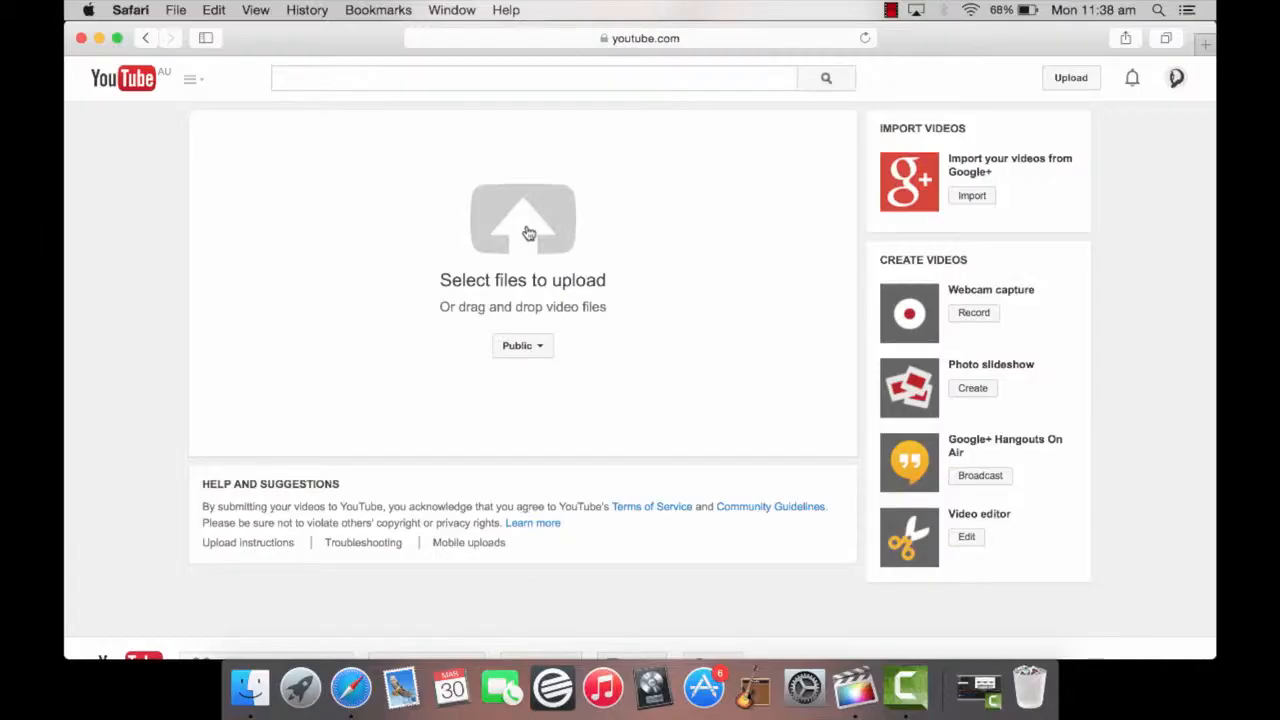
# Pick Harbour Day Spa Client Testimonials.mov from the computer to begin uploading.
pyautogui.click(522, 218)
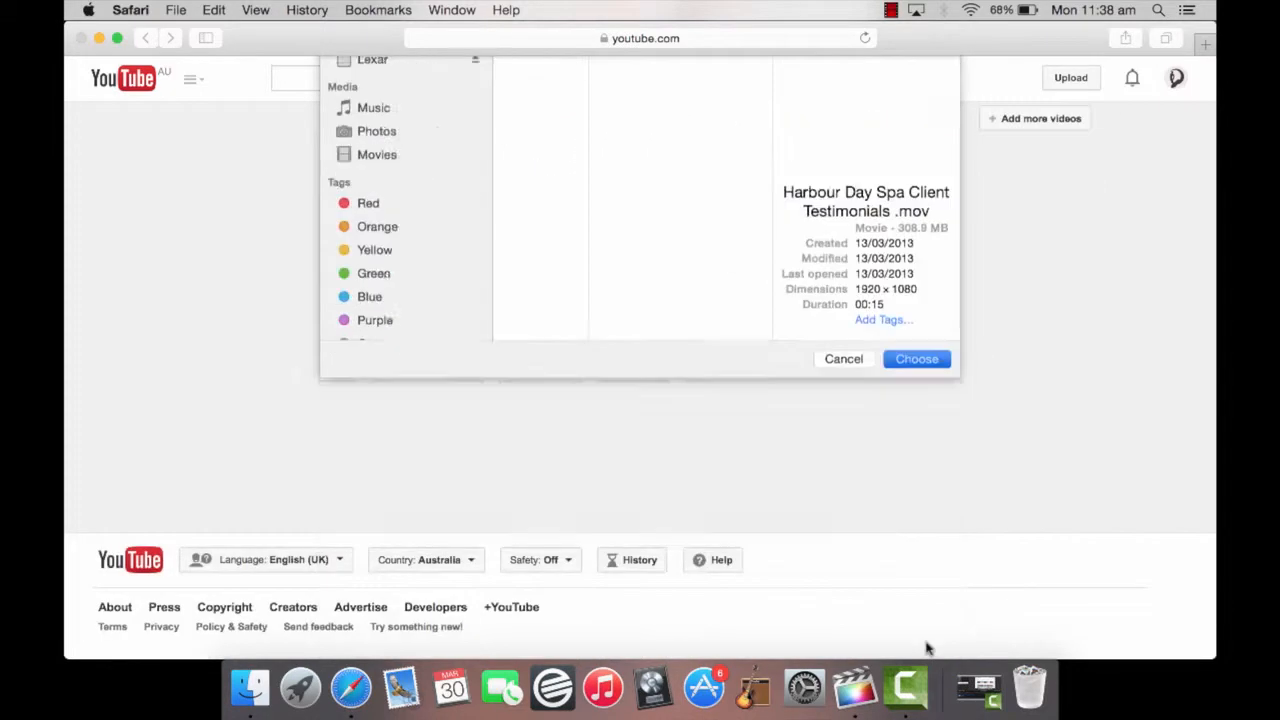
pyautogui.click(916, 359)
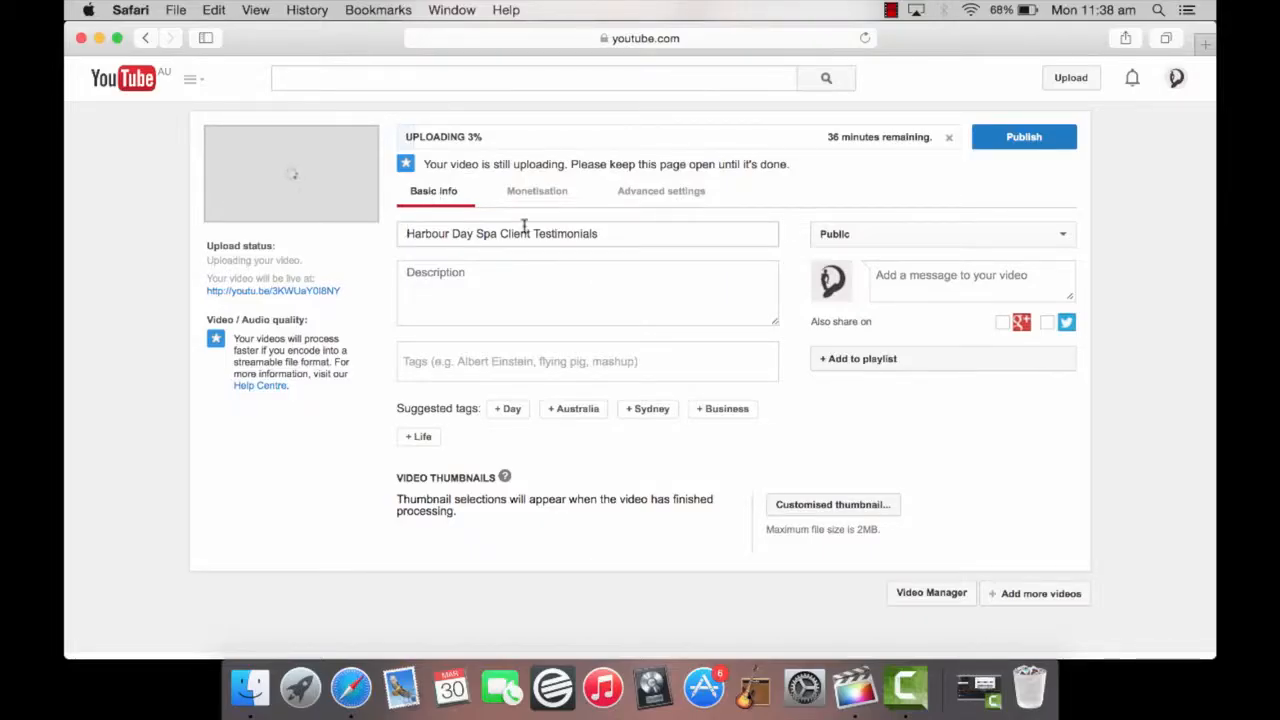
# Add the Raby Bay welcome description with harbourdayspa.com.au link, tags 'day spa', 'beauty', then show advanced settings.
pyautogui.write('Welcome to Harbour Day Spa in Raby Bay in Cleveland. We aim to provide a benchmark of untold excellence, providing a complete service covering all beauty elements for hair, face and body with exceptional service.')
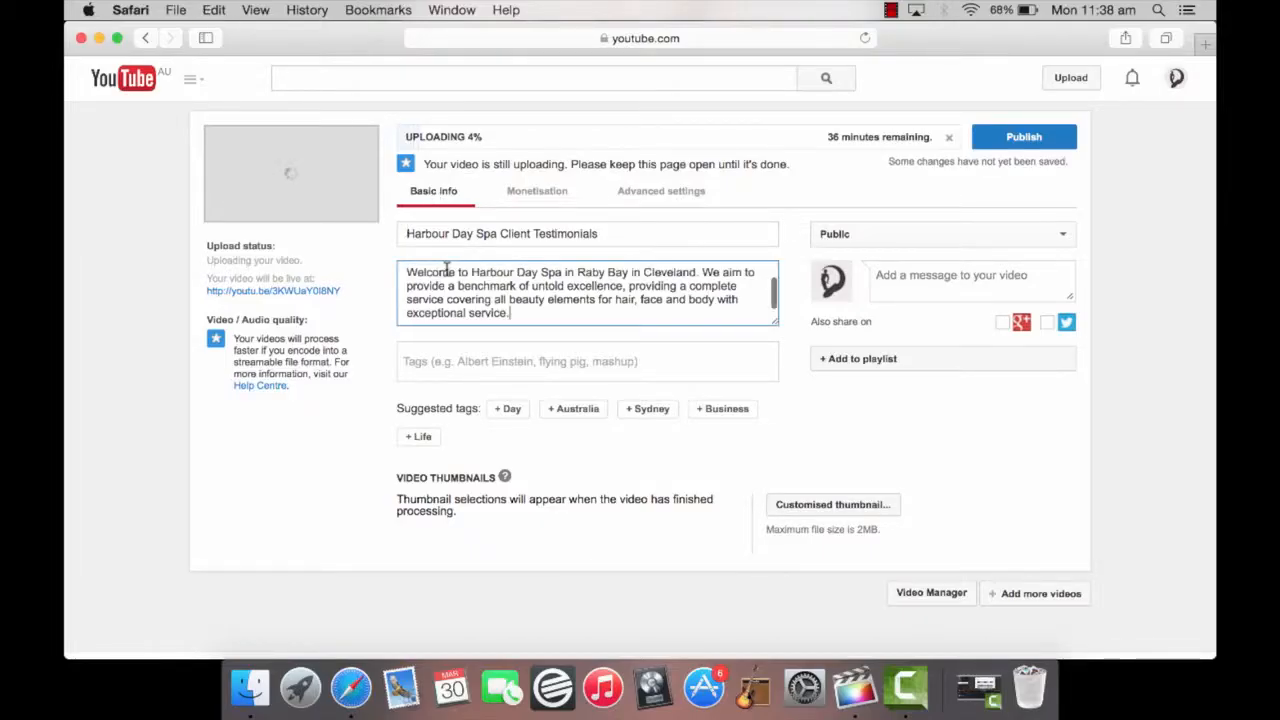
pyautogui.write('http://www.harbourdayspa.com.au')
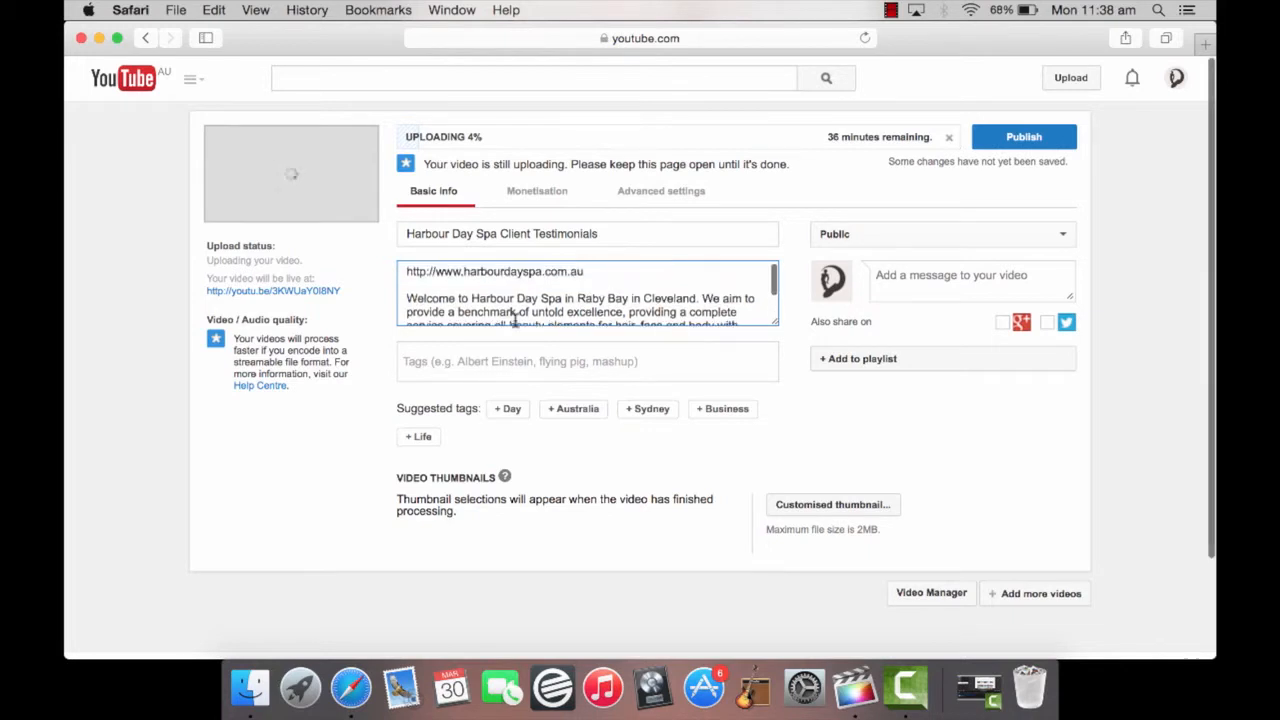
pyautogui.write('d')
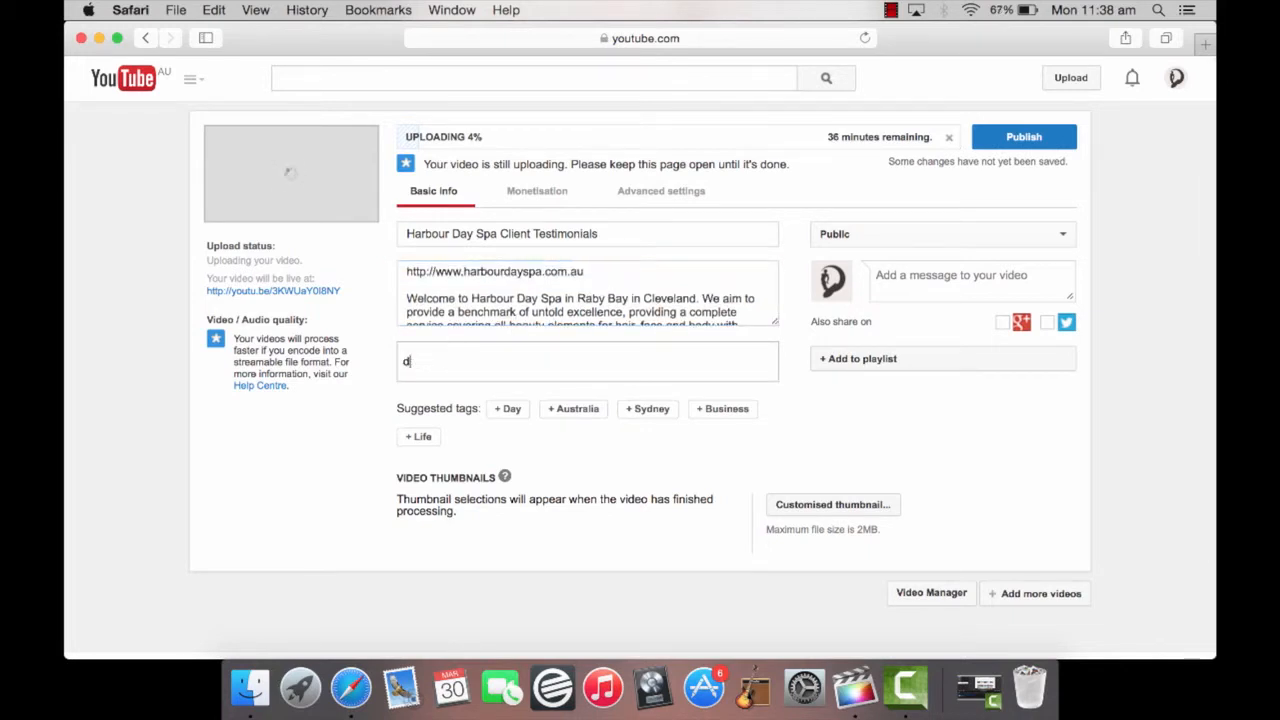
pyautogui.write('ay spa')
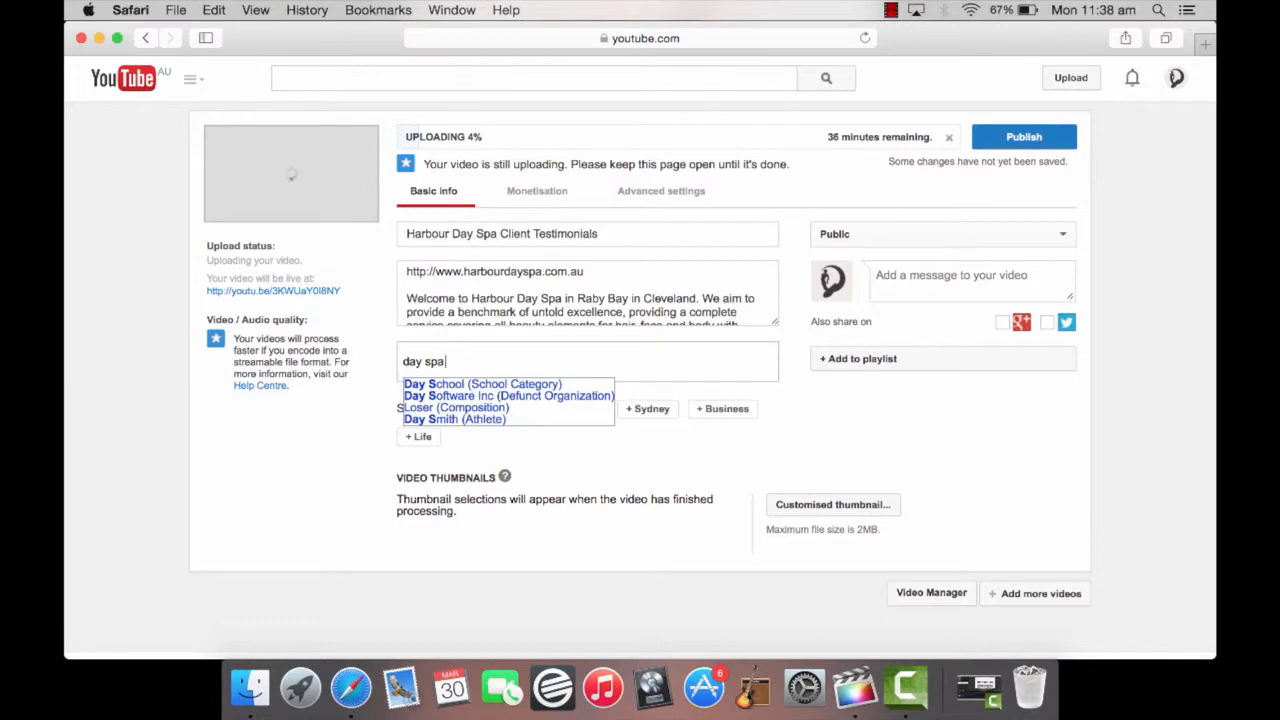
pyautogui.write('beauty face skin hair')
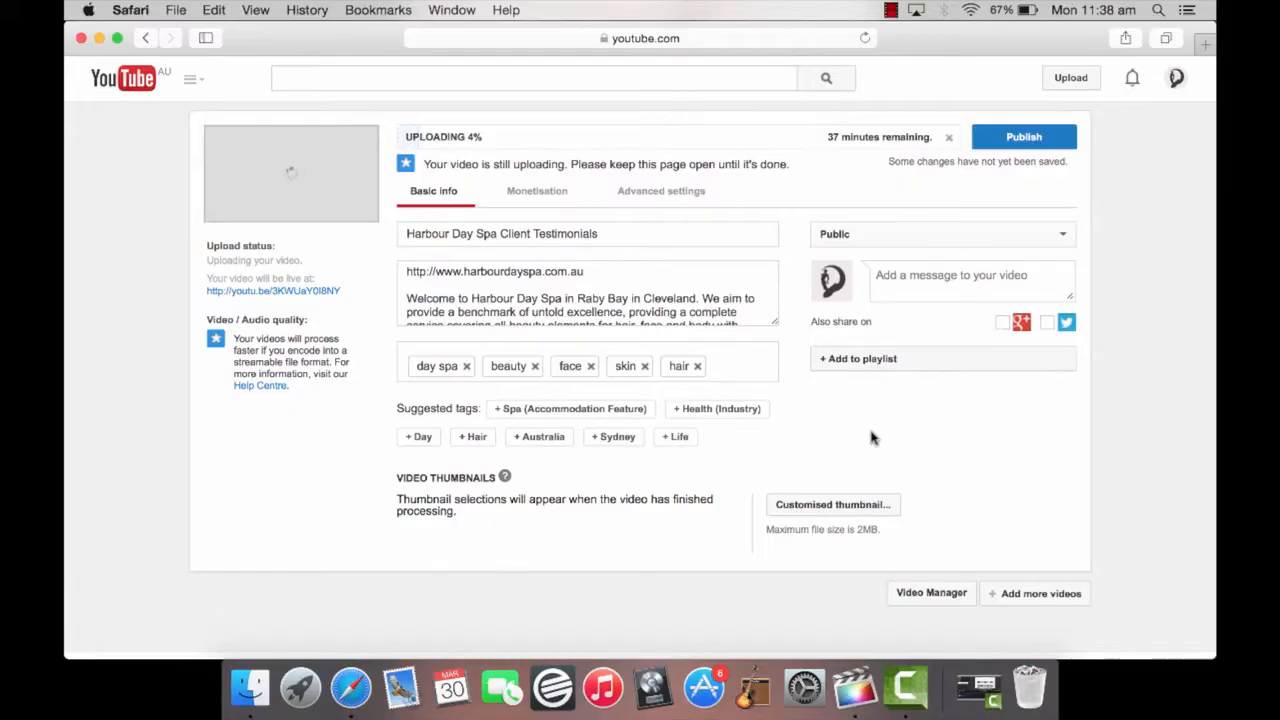
pyautogui.click(661, 191)
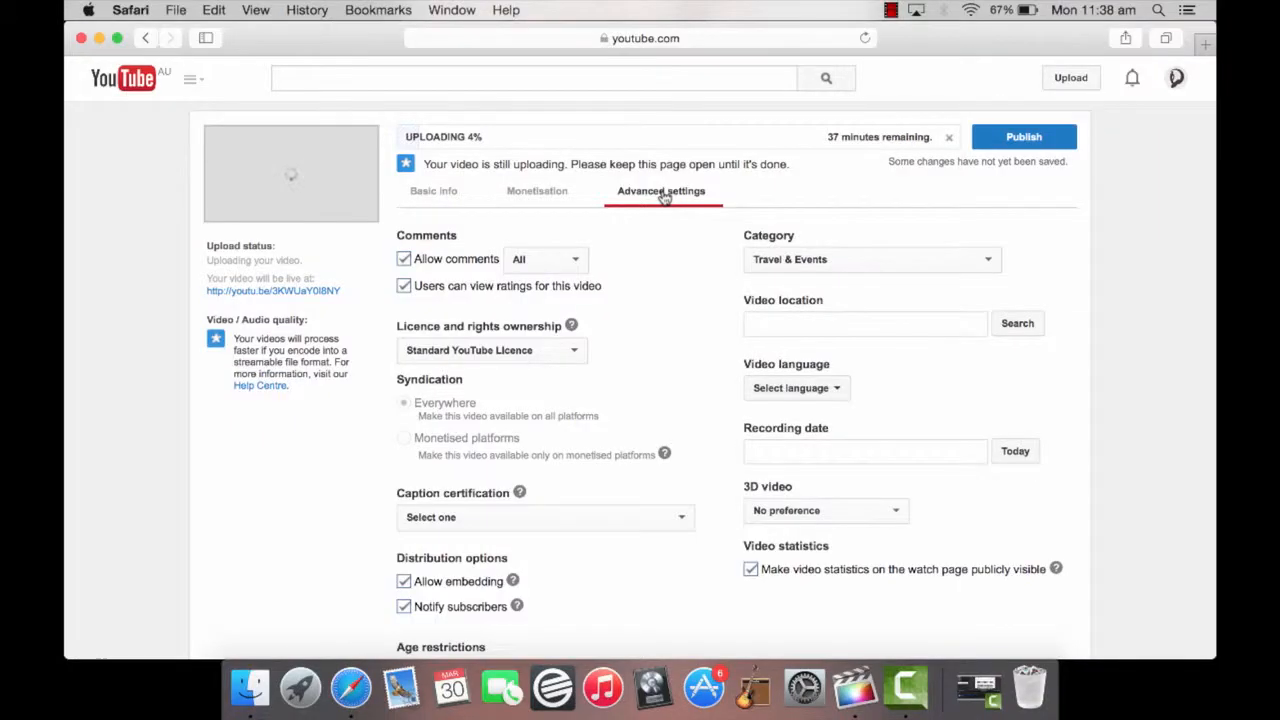
# Choose 9 March 2015 as recording date and English (United Kingdom) as video language.
pyautogui.click(864, 451)
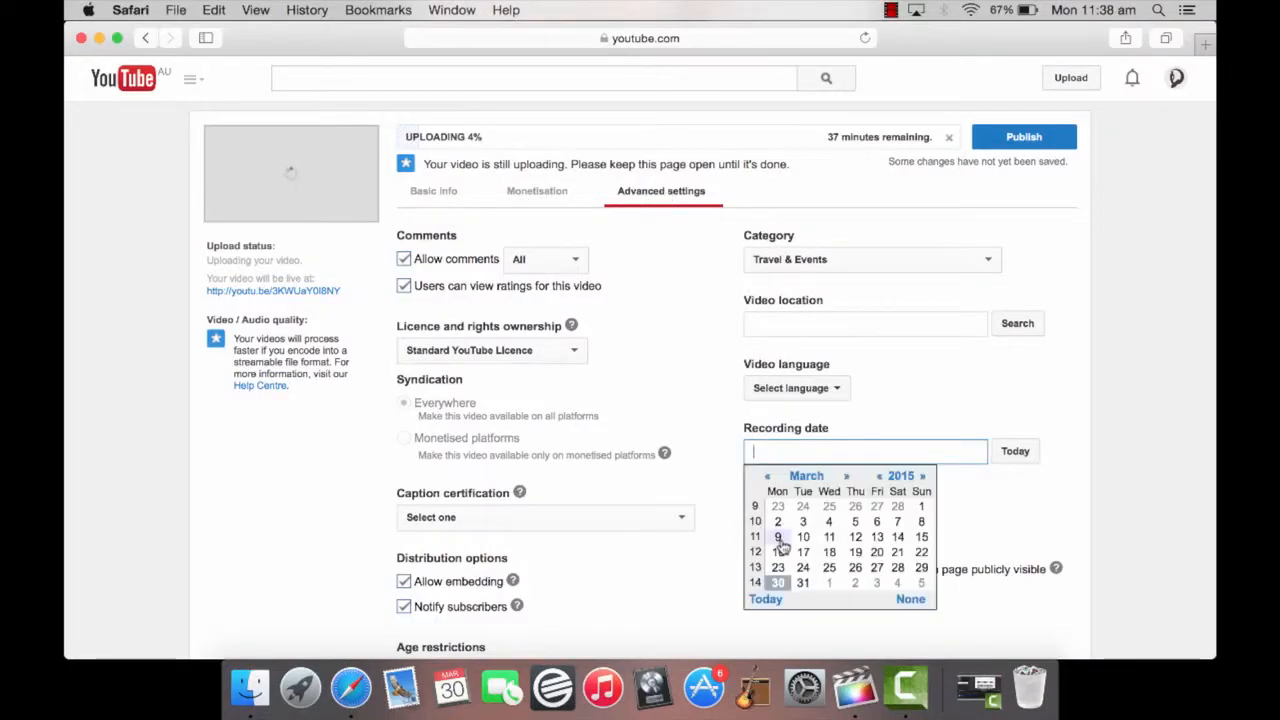
pyautogui.click(778, 537)
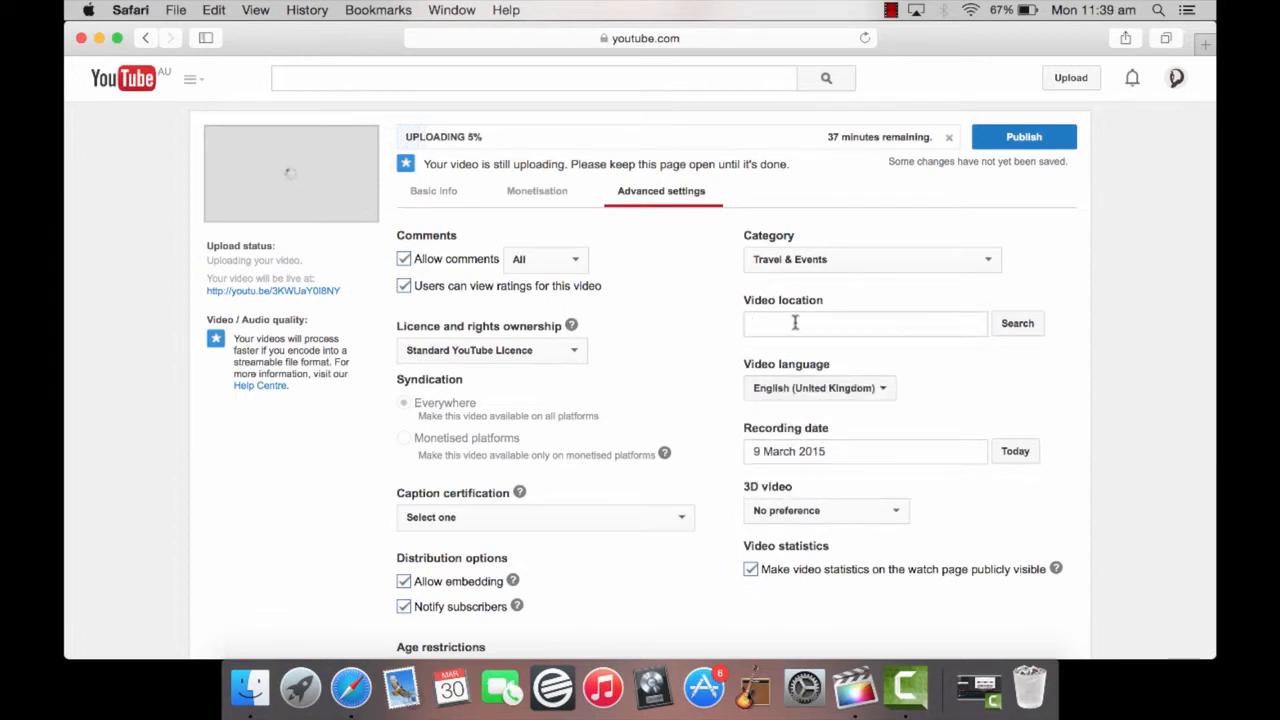
pyautogui.write('Cl')
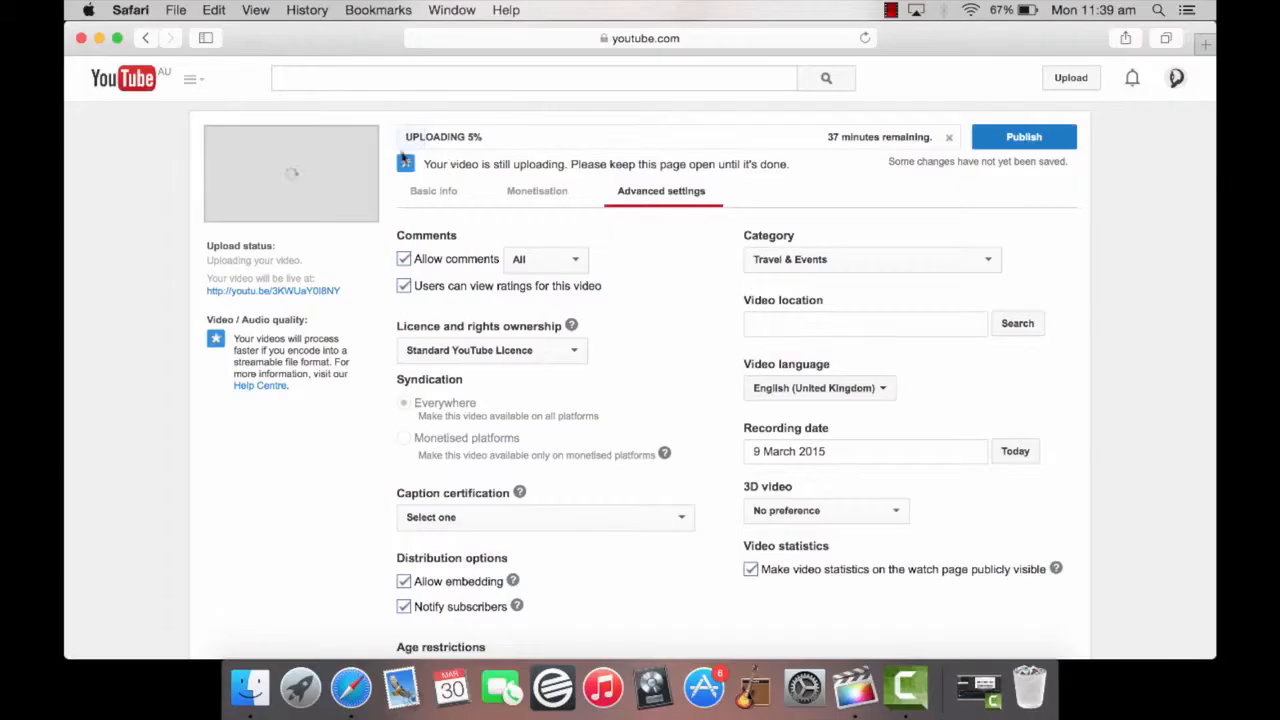
pyautogui.moveTo(932, 146)
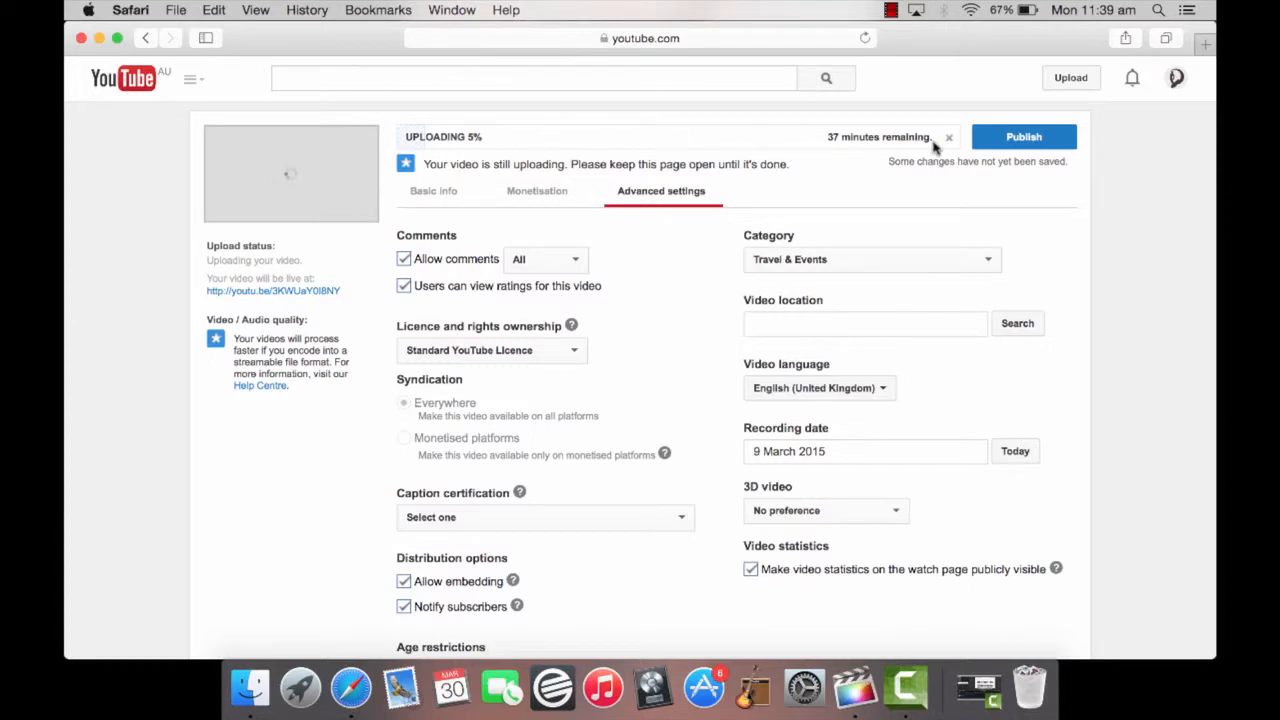
pyautogui.click(1023, 137)
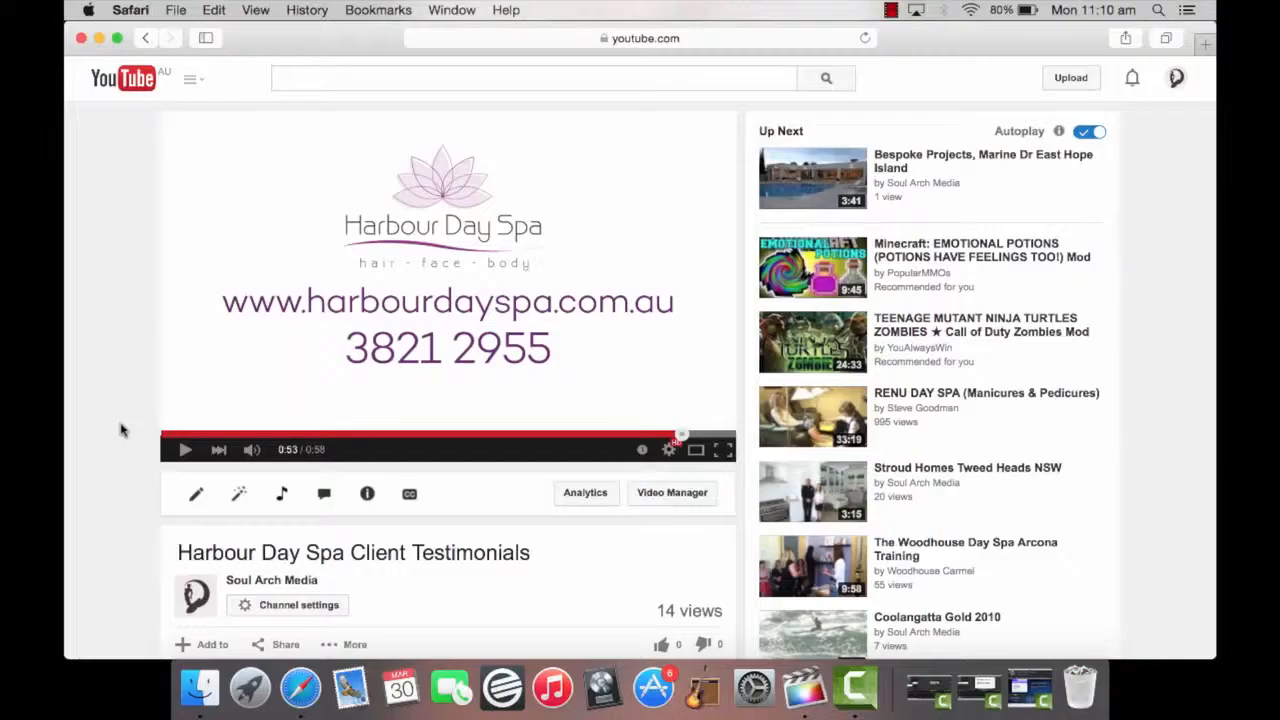
# Open the video's Share panel and select its youtu.be short link.
pyautogui.scroll(-3)
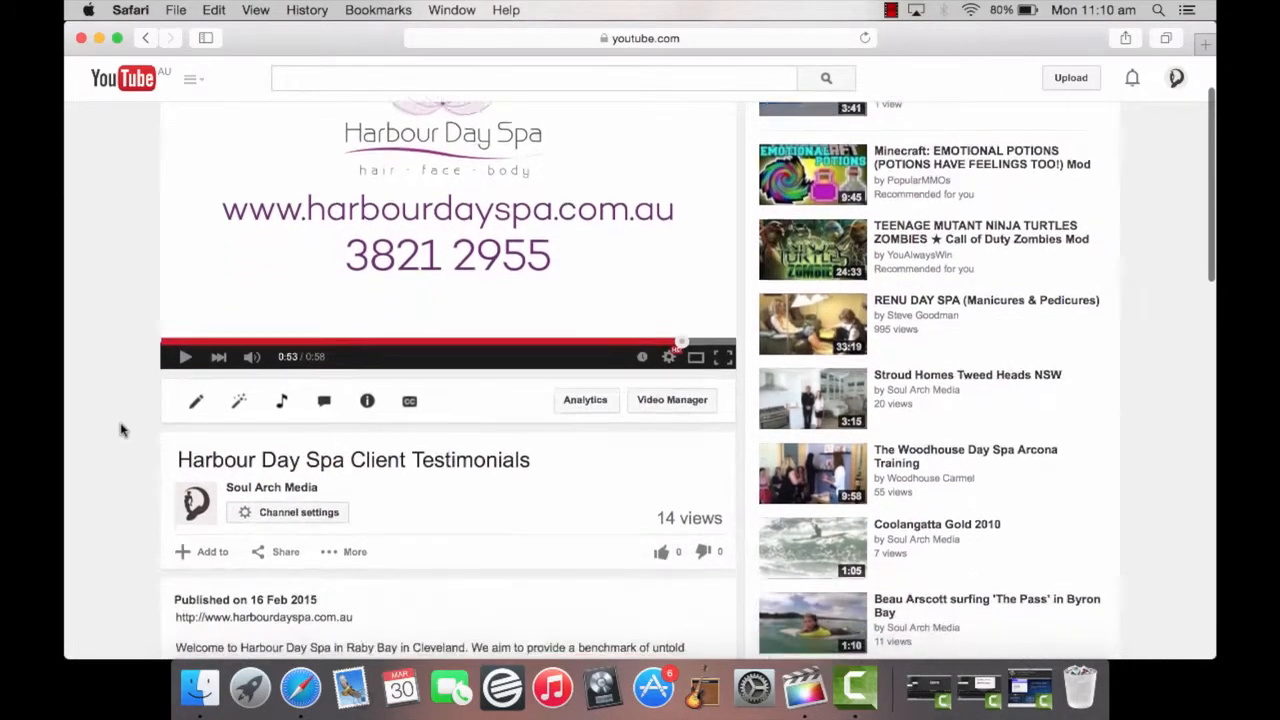
pyautogui.scroll(-3)
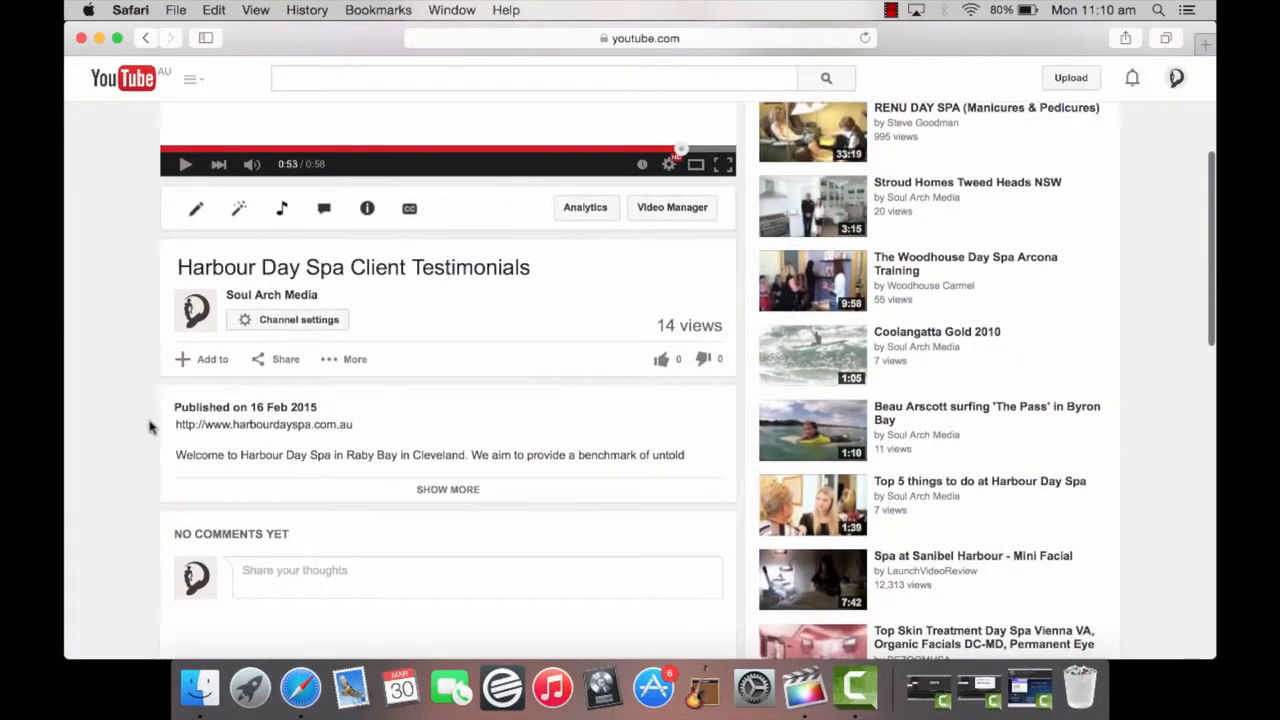
pyautogui.click(285, 359)
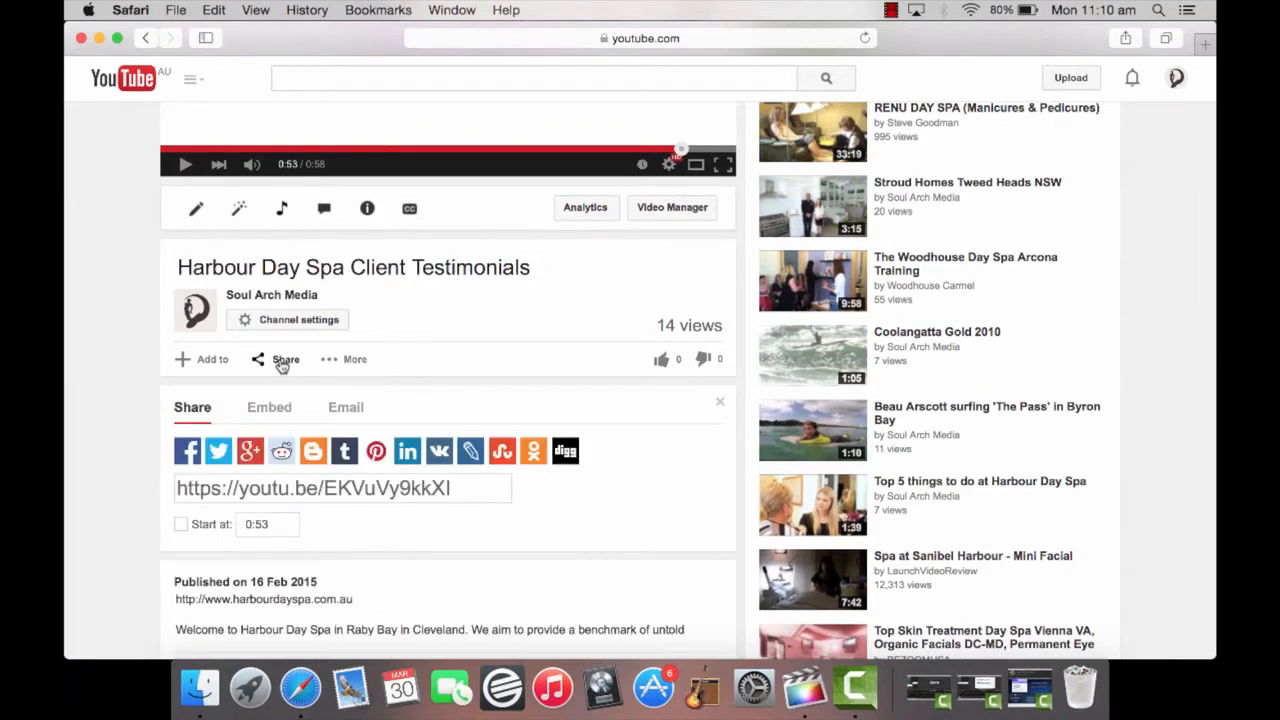
pyautogui.moveTo(502, 451)
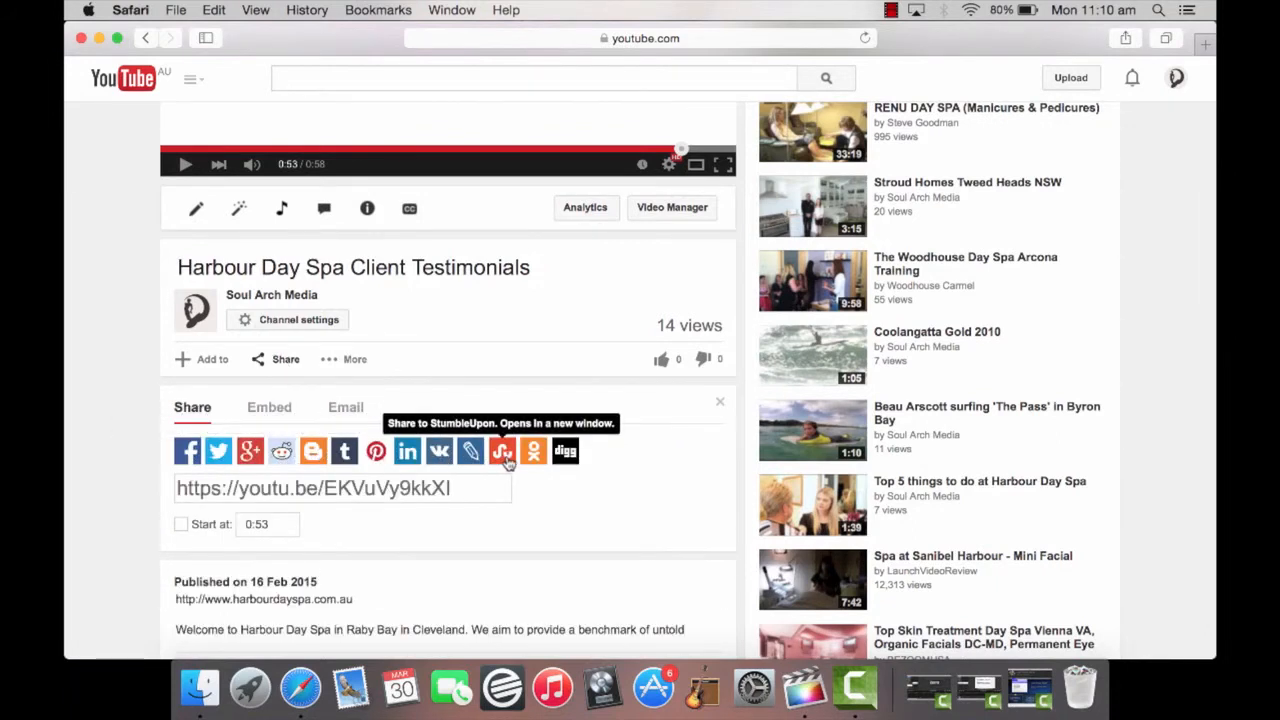
pyautogui.moveTo(472, 488)
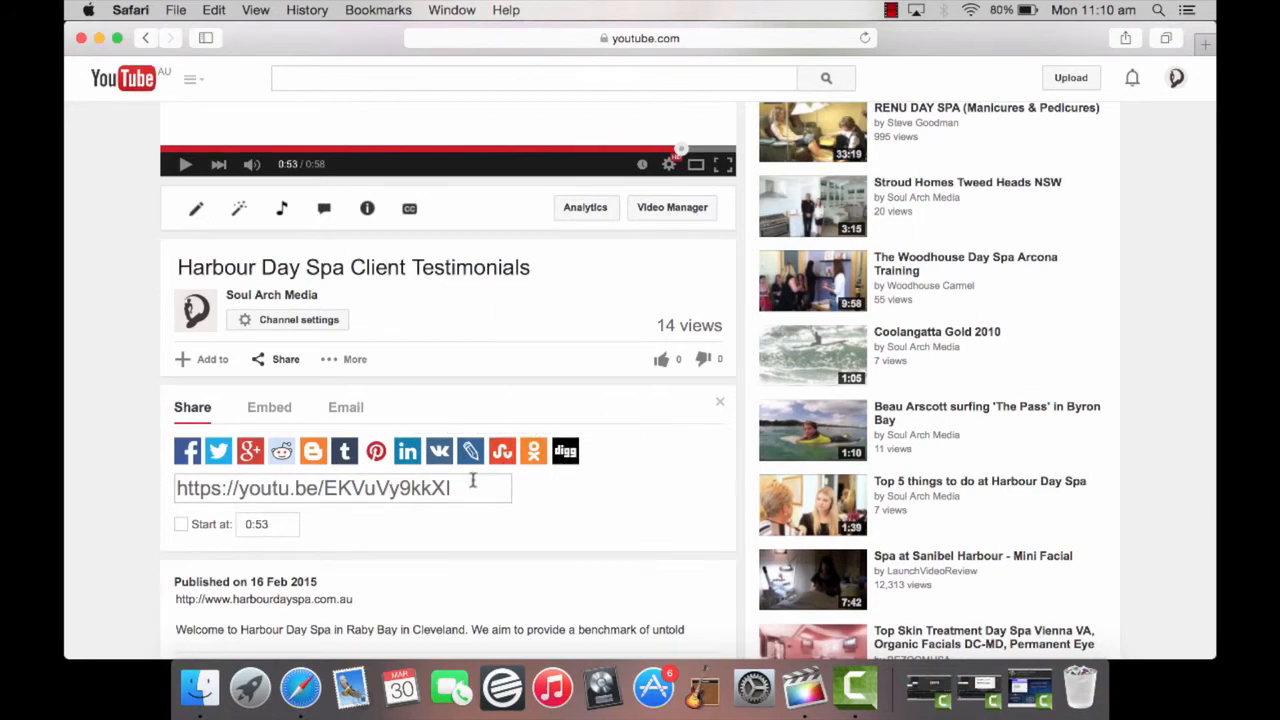
pyautogui.tripleClick(340, 488)
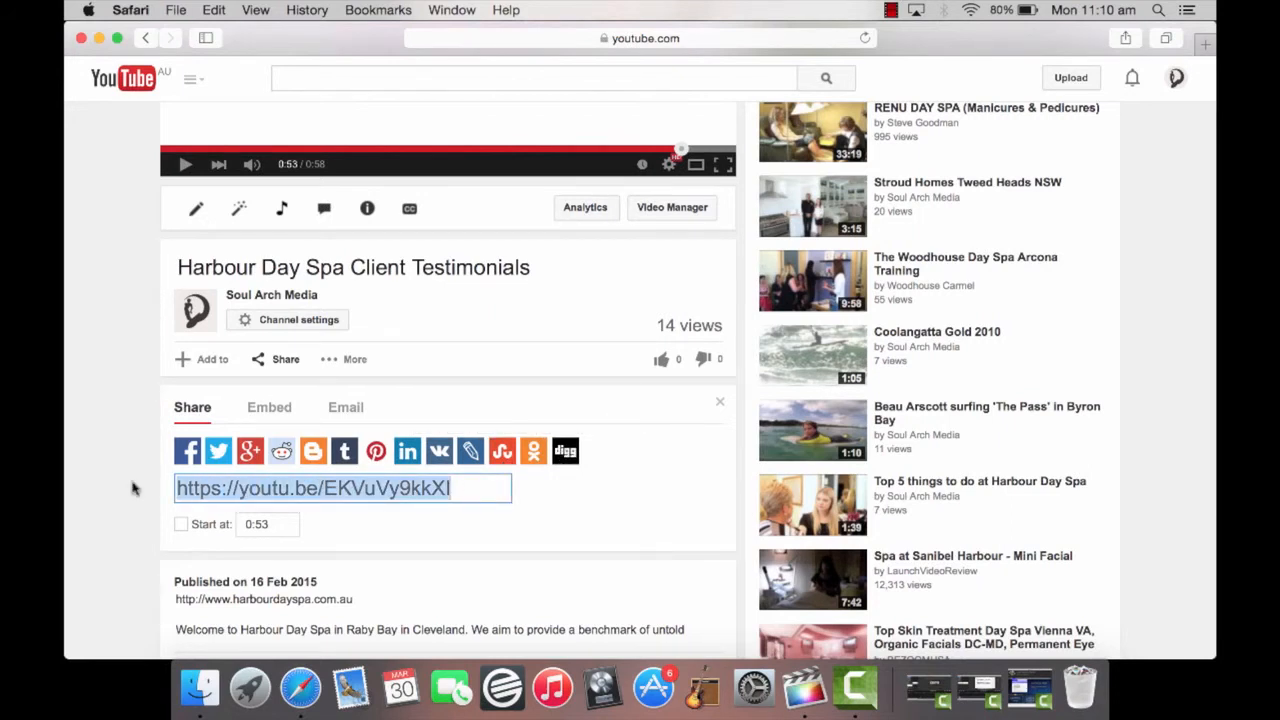
pyautogui.moveTo(350, 687)
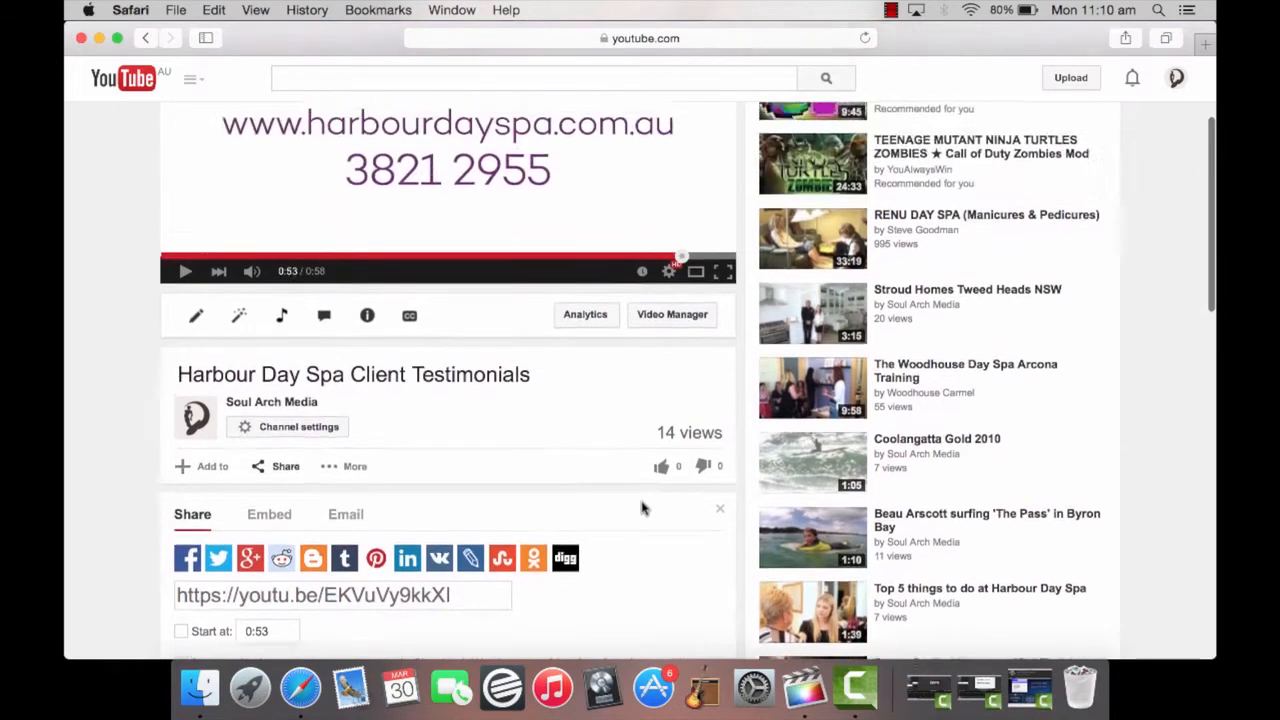
pyautogui.scroll(3)
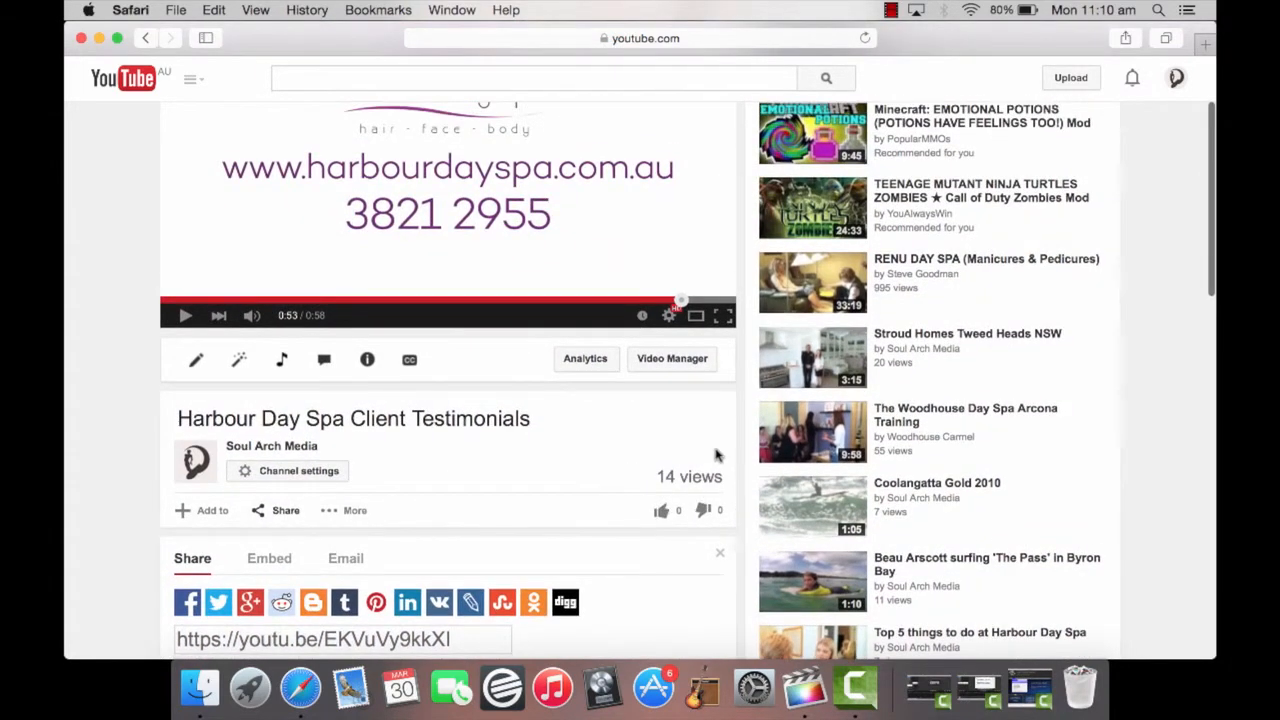